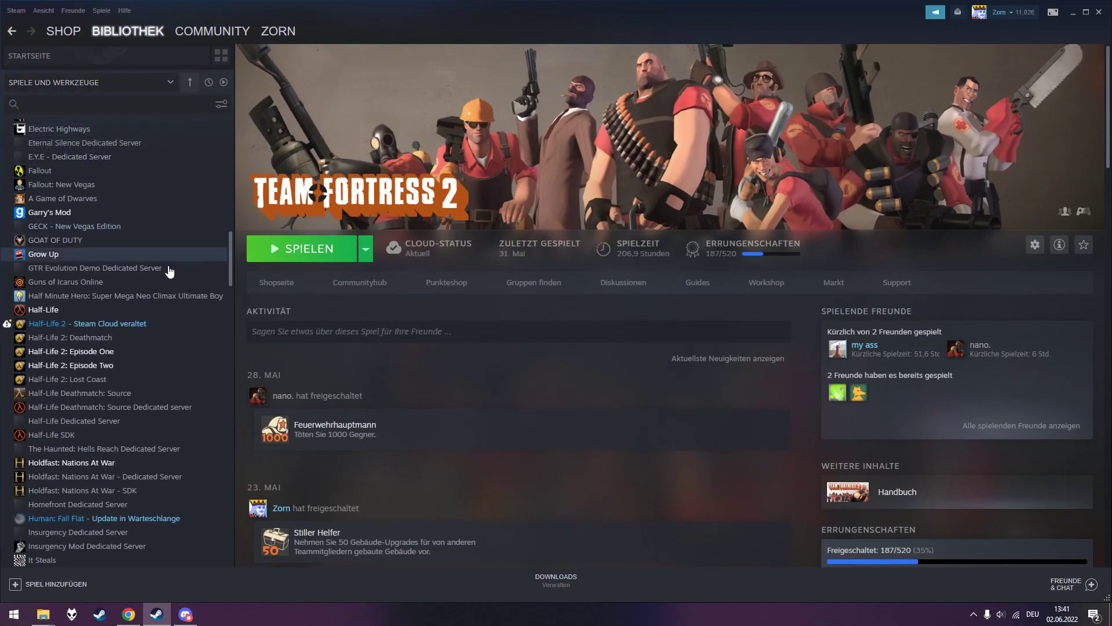
- Scroll down through the Steam library list of installed games
scroll("down", 3)
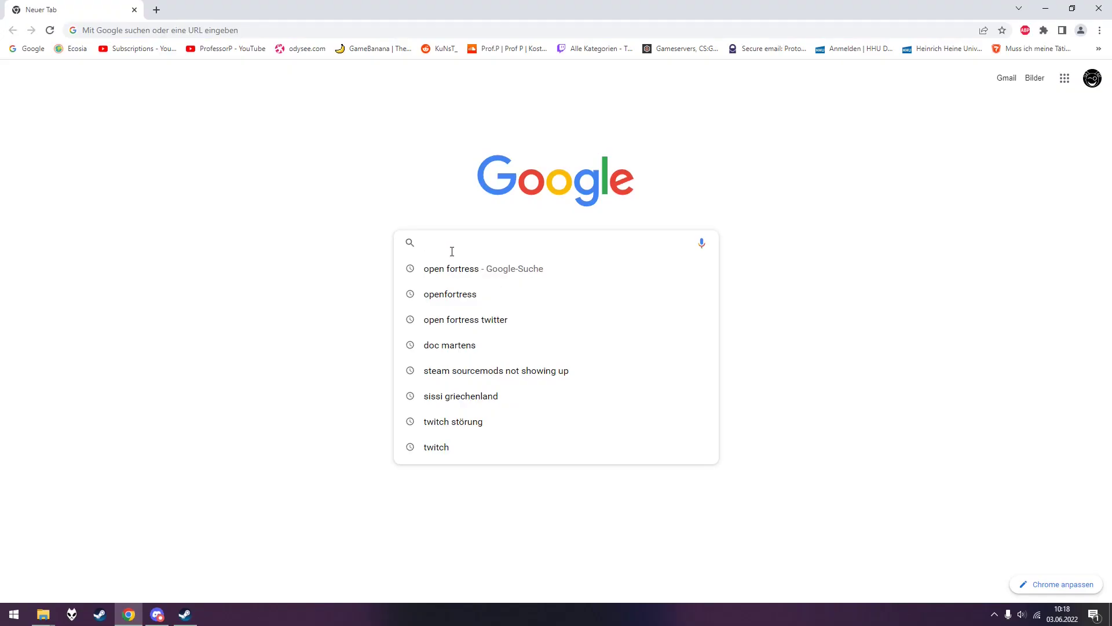
- Search Google for 'open fortress' and go to the Open Fortress home page (Error 521)
type("open")
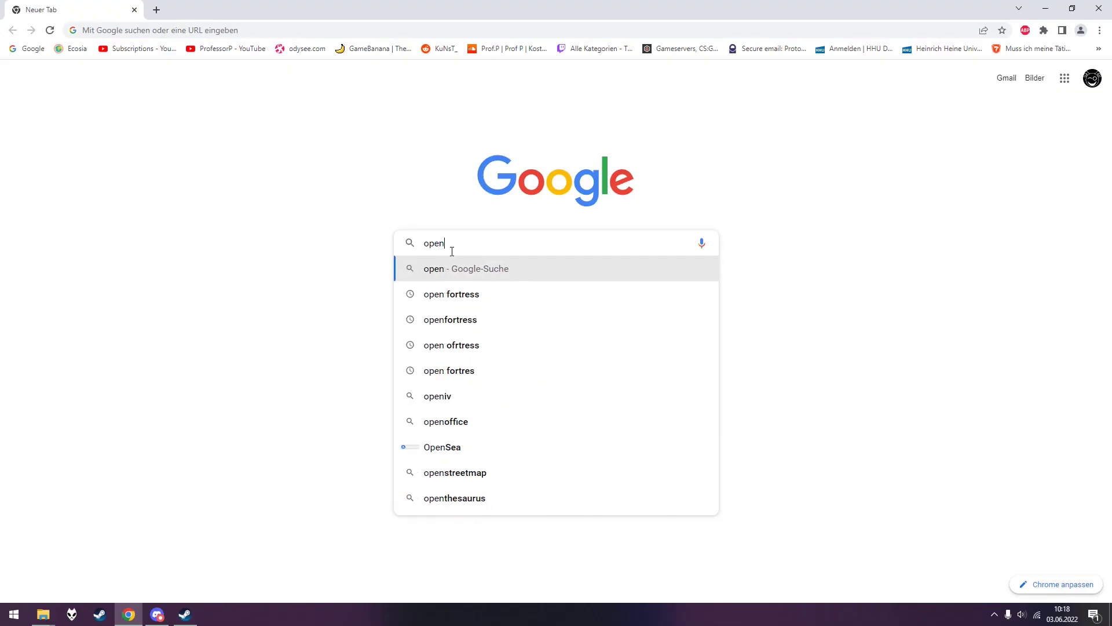
type("fortress")
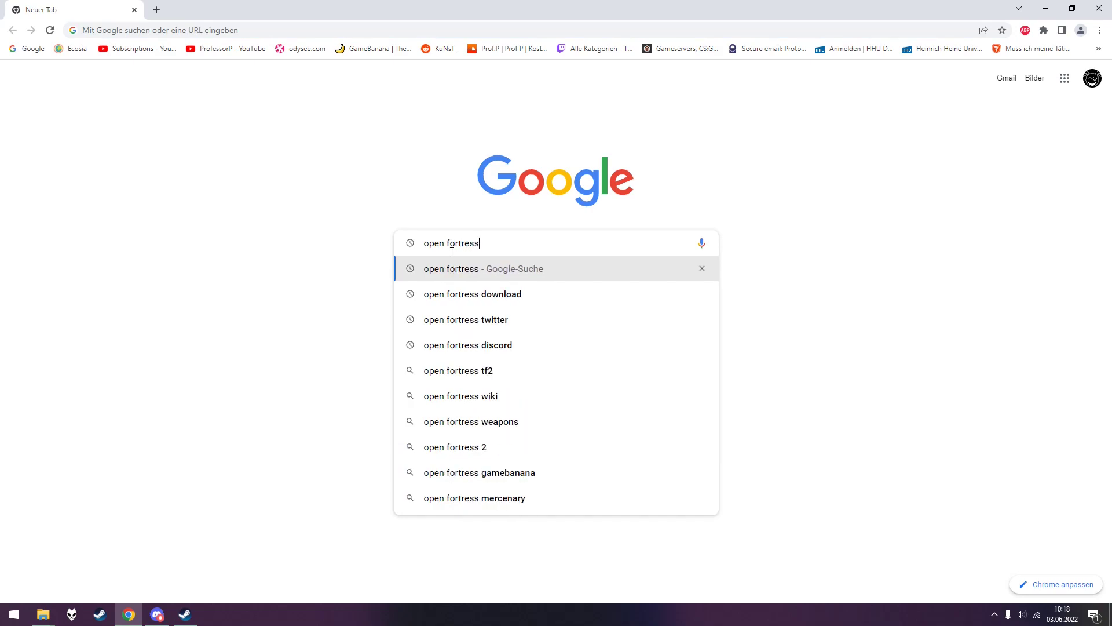
left_click(483, 269)
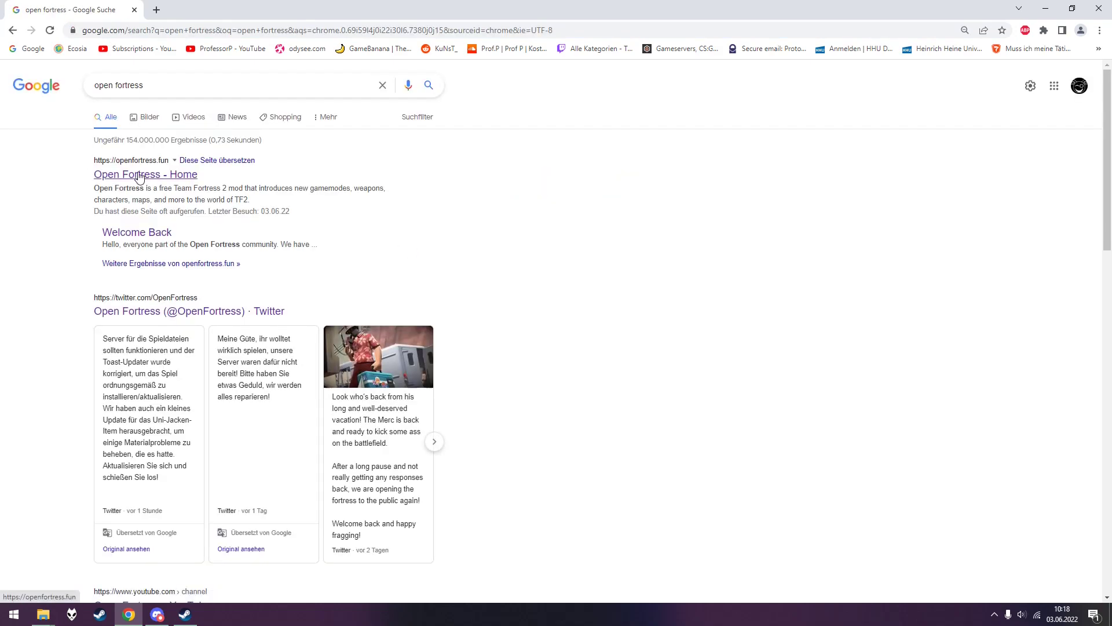
left_click(145, 174)
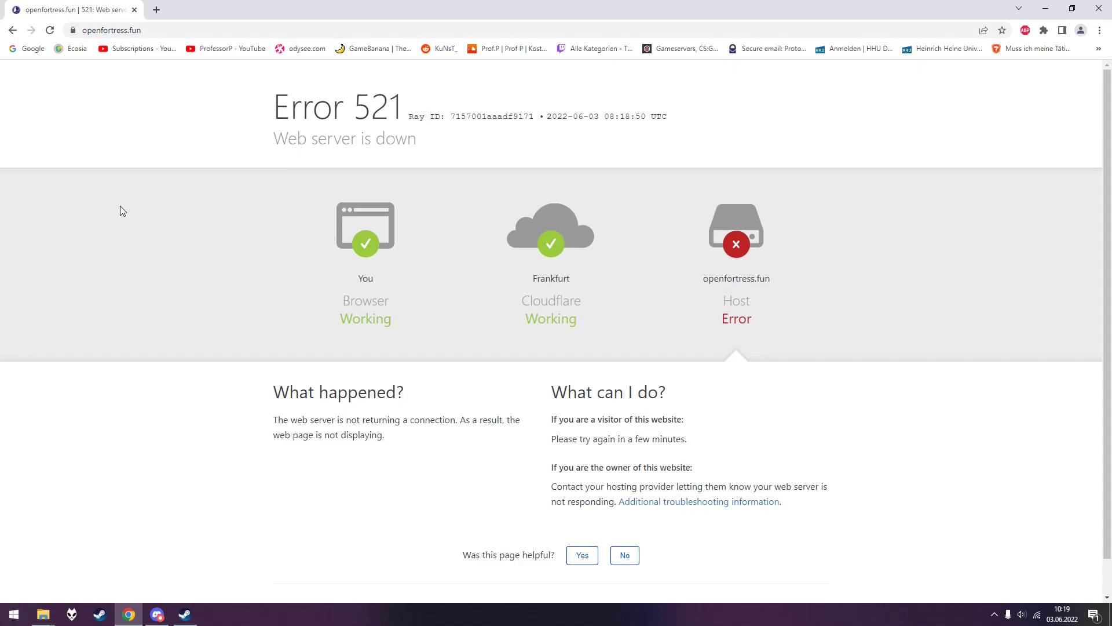
mouse_move(128, 209)
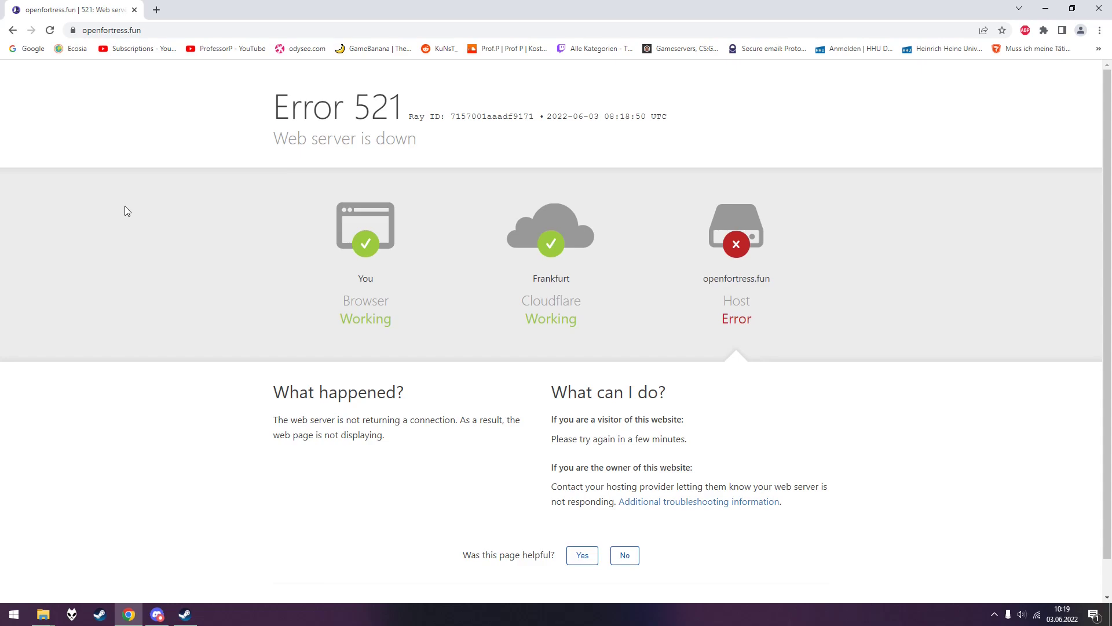
mouse_move(243, 337)
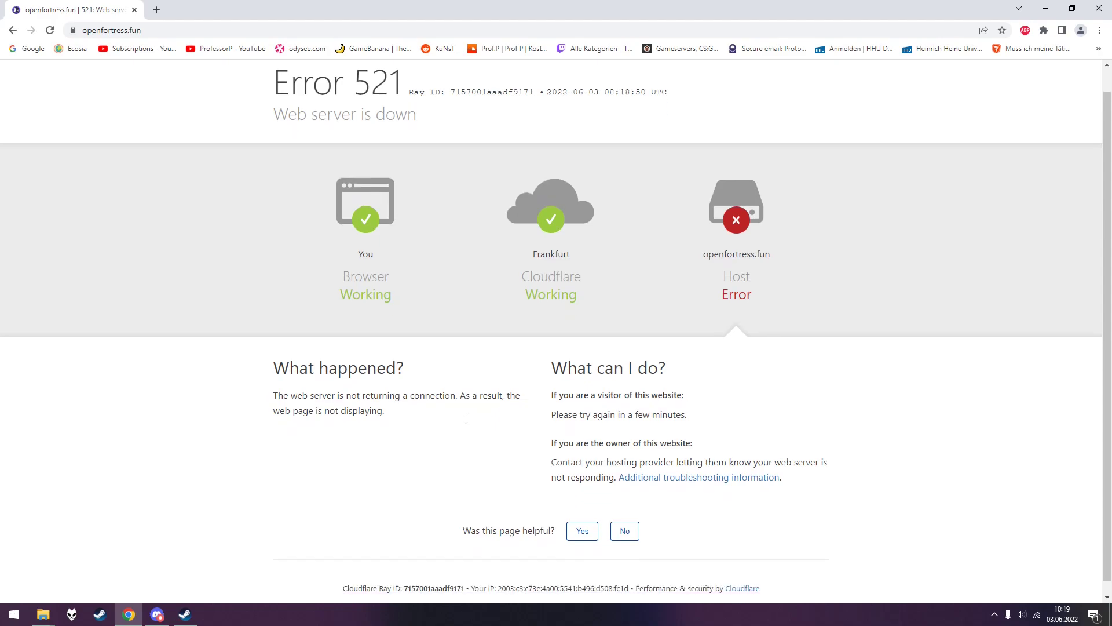
- Go to the Open Fortress server's #announcements channel with the OFToast updater post
left_click(158, 614)
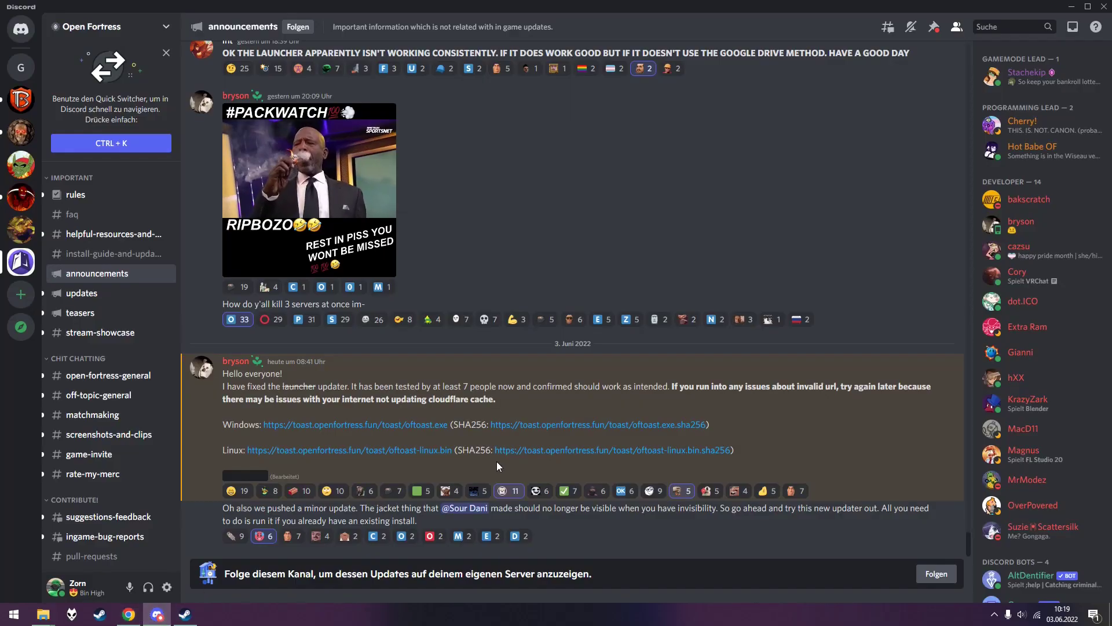
mouse_move(496, 464)
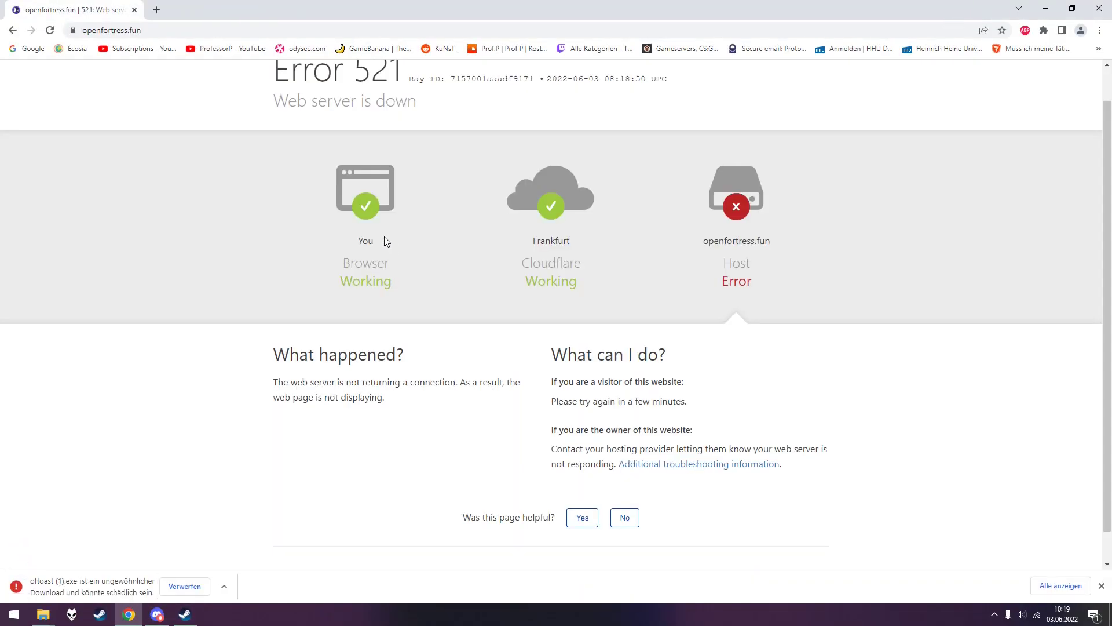
mouse_move(167, 537)
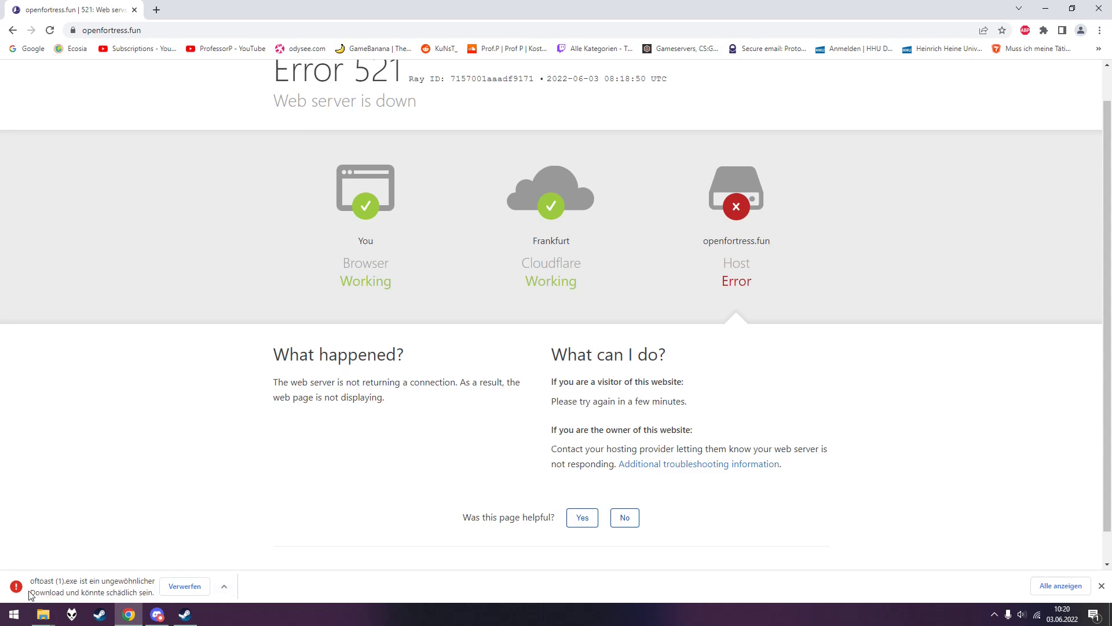
mouse_move(231, 598)
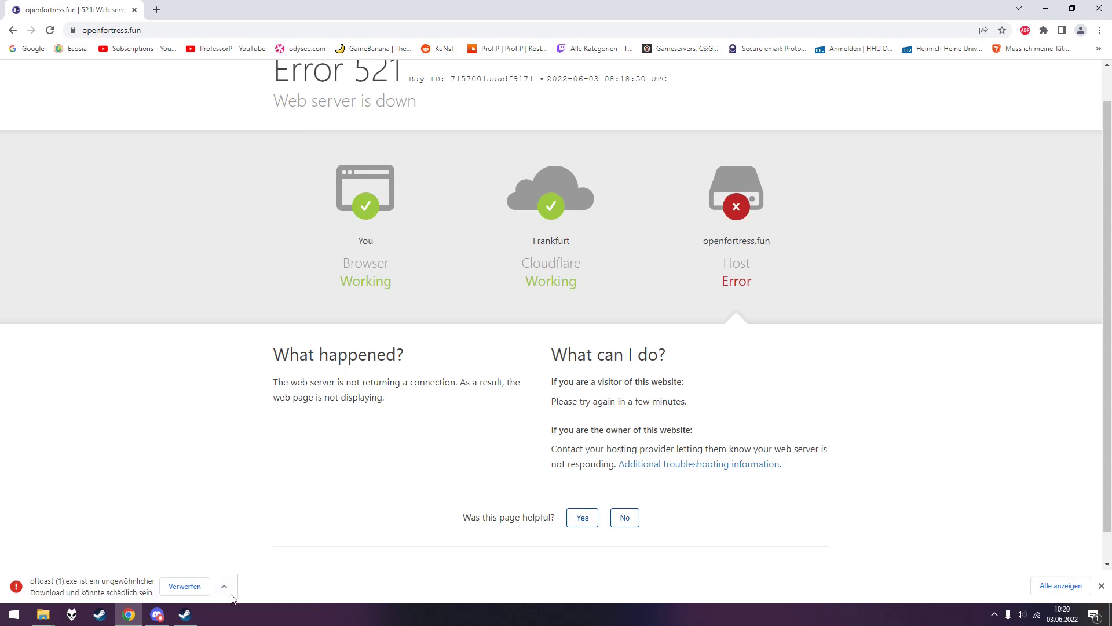
- Reveal the keep/show-in-folder options for the flagged oftoast (1).exe download
left_click(225, 586)
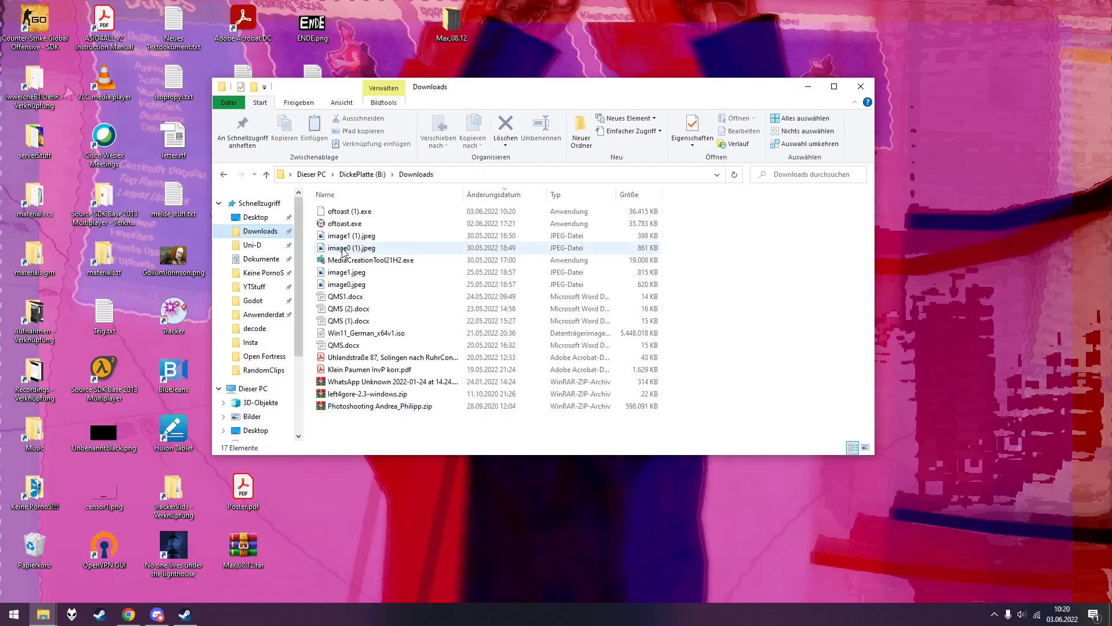
- Launch oftoast (1).exe and run it anyway past the Windows SmartScreen warning
left_click(348, 211)
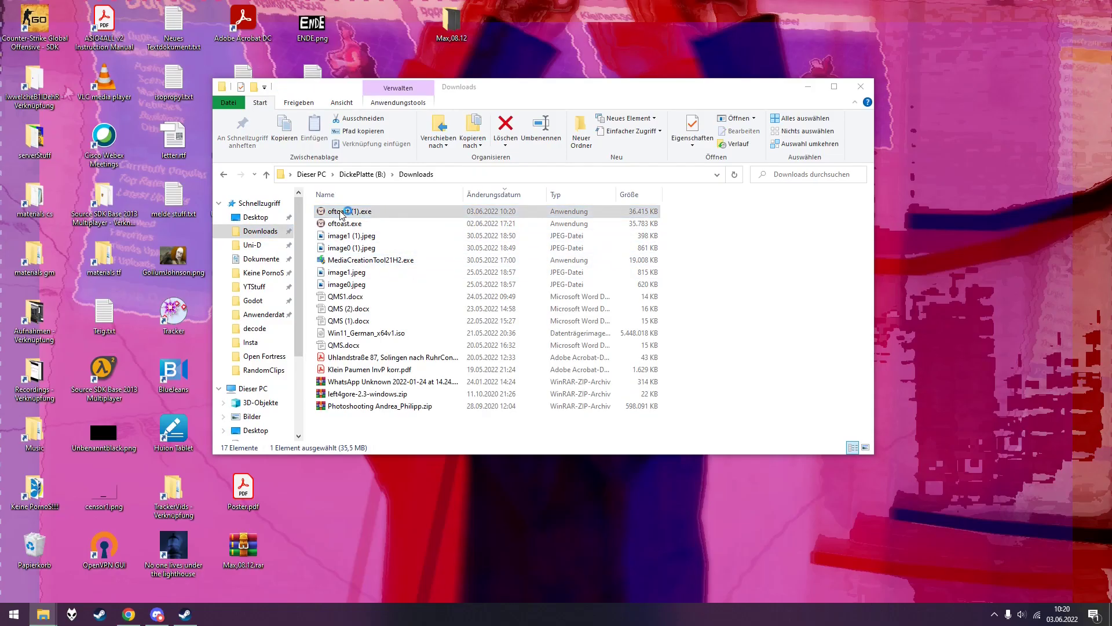
double_click(346, 211)
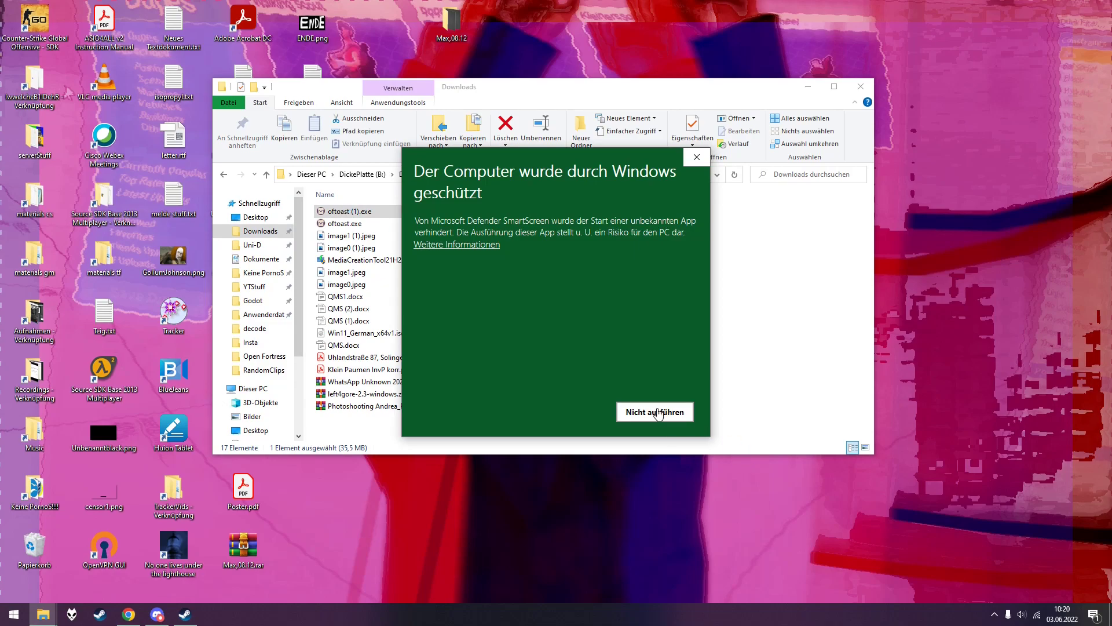
left_click(456, 243)
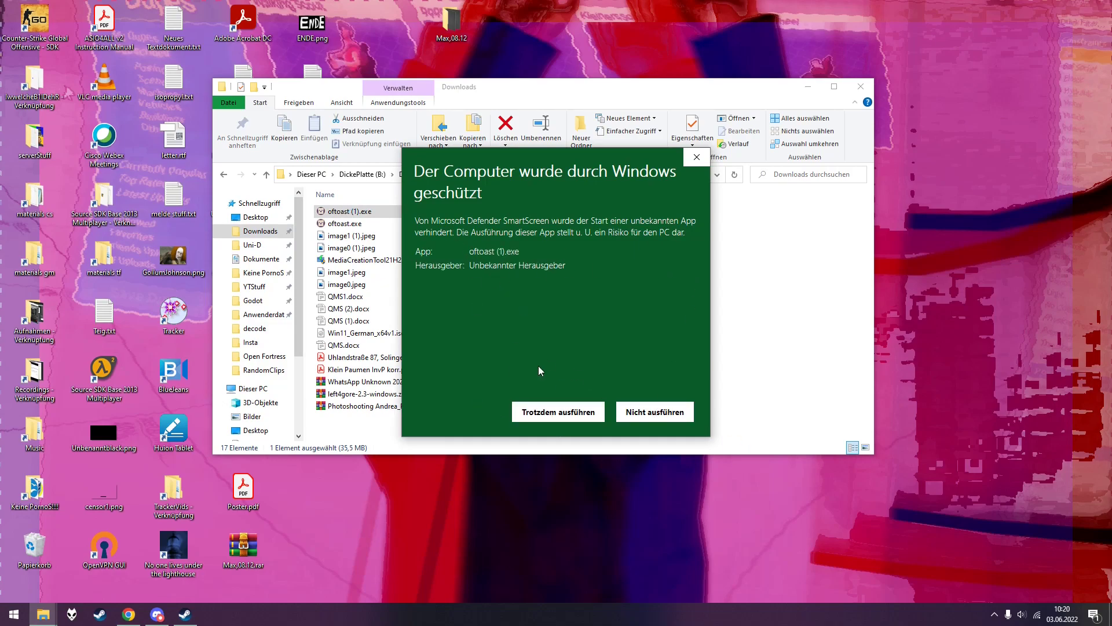
left_click(558, 412)
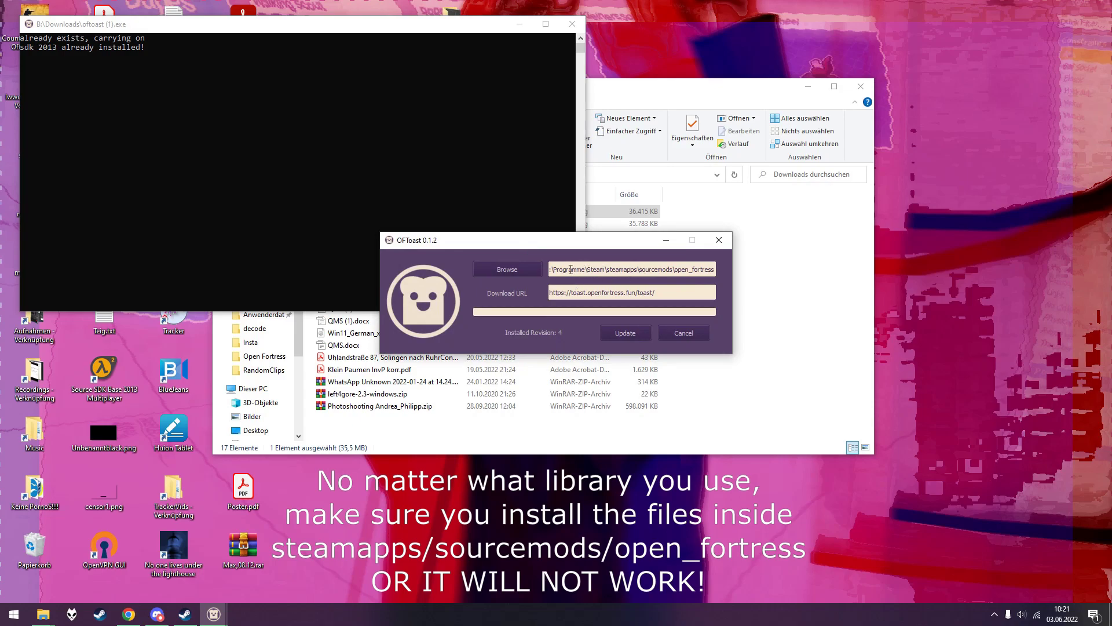
- Confirm the steamapps\sourcemods\open_fortress install path and start the Open Fortress update
double_click(585, 268)
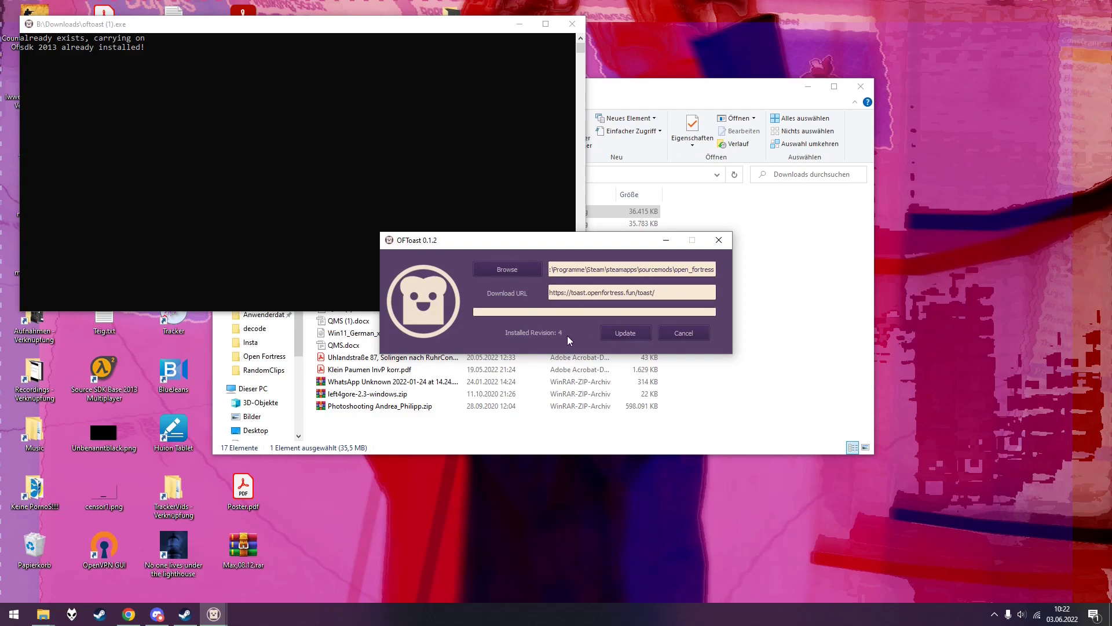
left_click(626, 333)
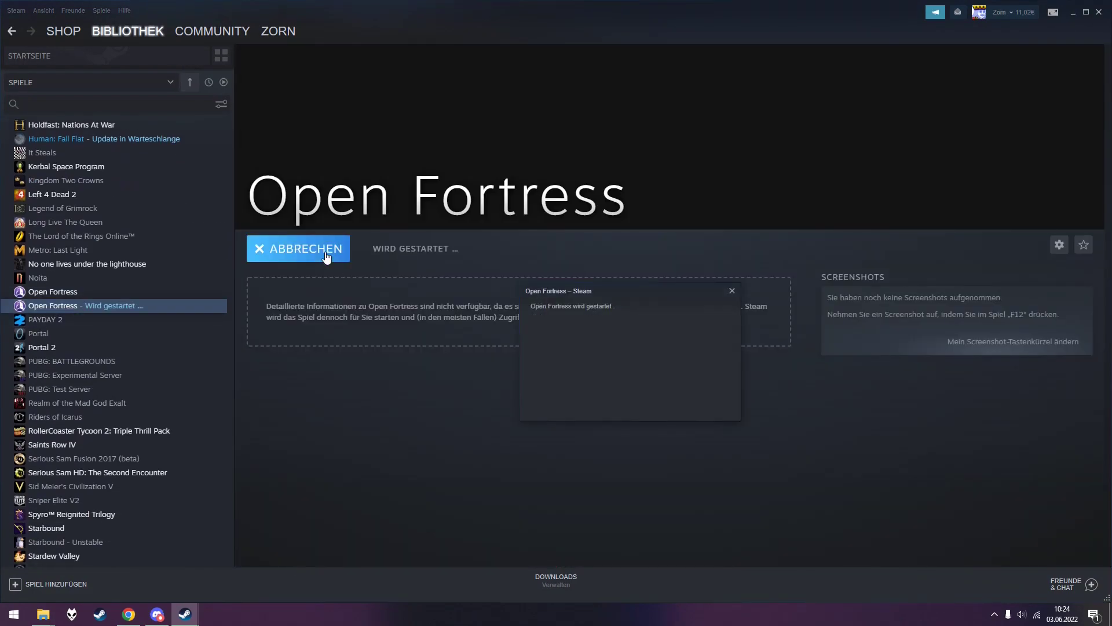
- Cancel the in-progress Open Fortress launch with Abbrechen
left_click(298, 248)
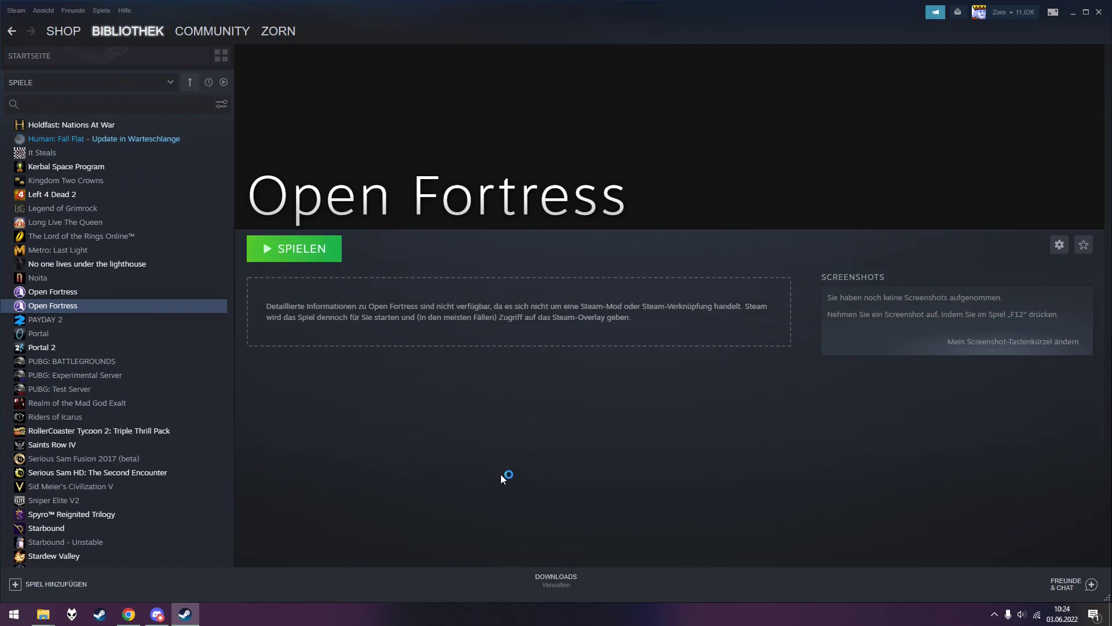